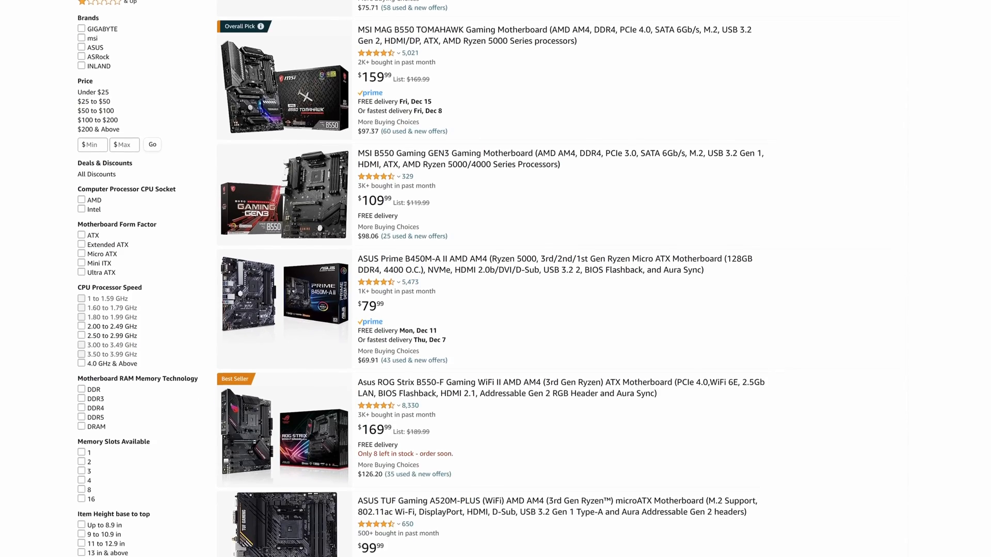
{"action": "scroll", "scroll_direction": "down", "scroll_amount": 3}
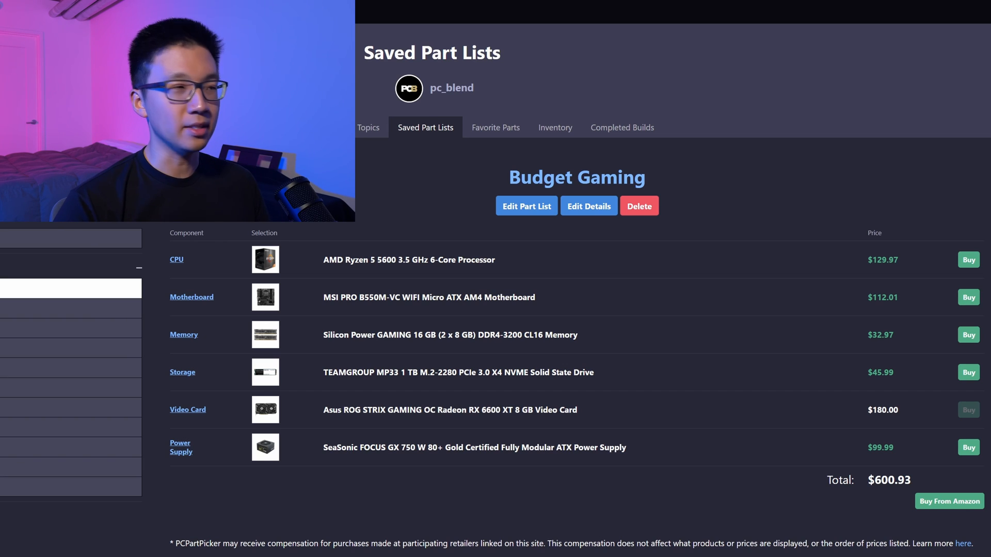
{"action": "mouse_move", "coordinate": [385, 368]}
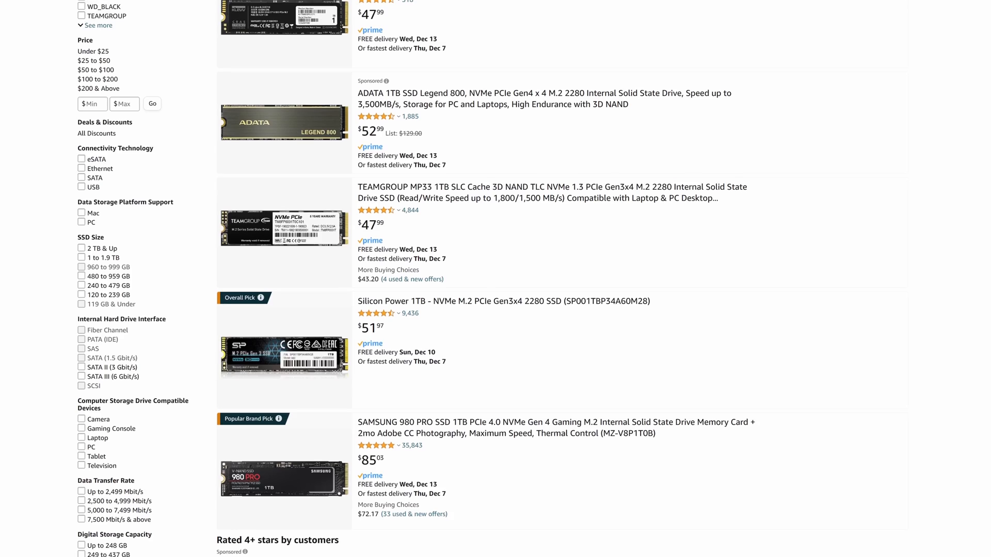
{"action": "scroll", "scroll_direction": "down", "scroll_amount": 3}
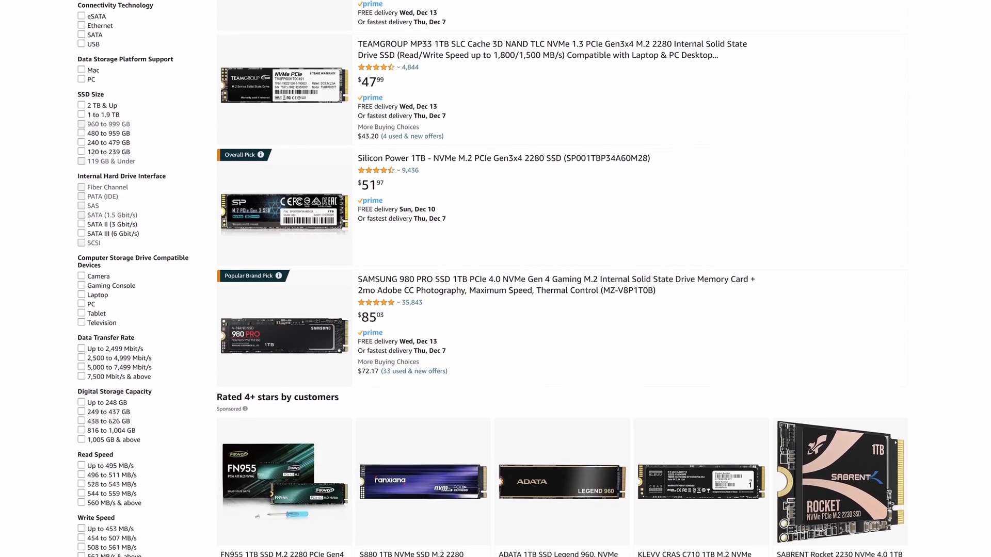
{"action": "scroll", "scroll_direction": "down", "scroll_amount": 3}
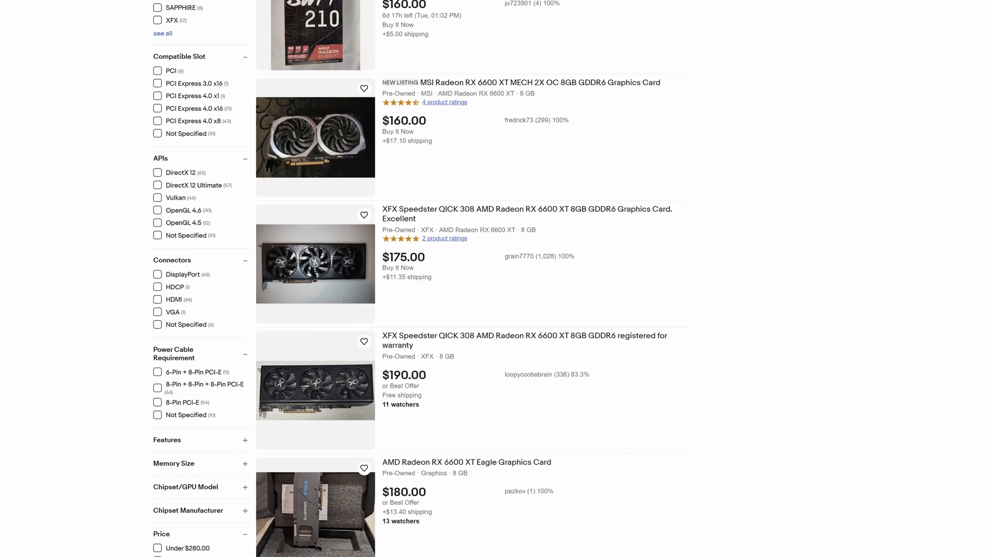
{"action": "scroll", "scroll_direction": "down", "scroll_amount": 3}
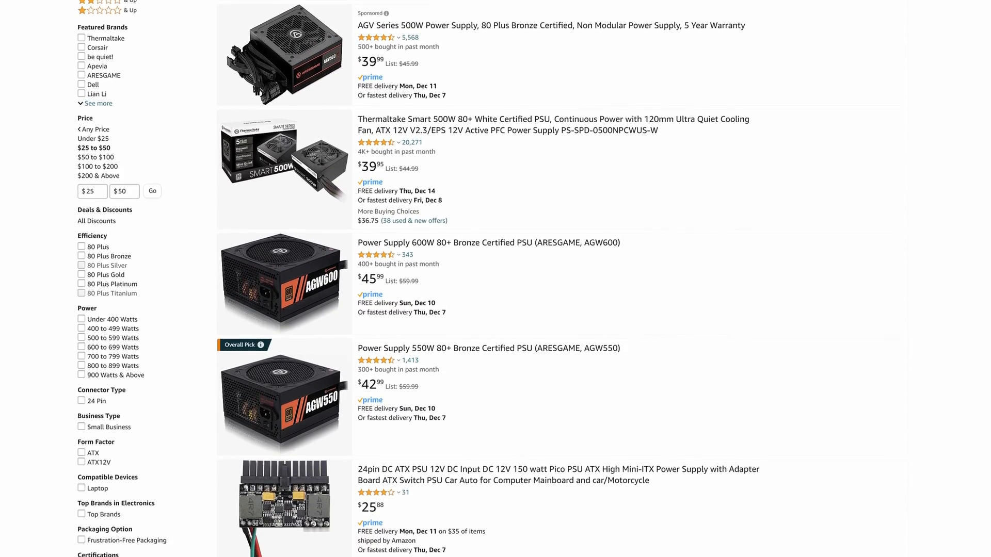
{"action": "scroll", "scroll_direction": "down", "scroll_amount": 3}
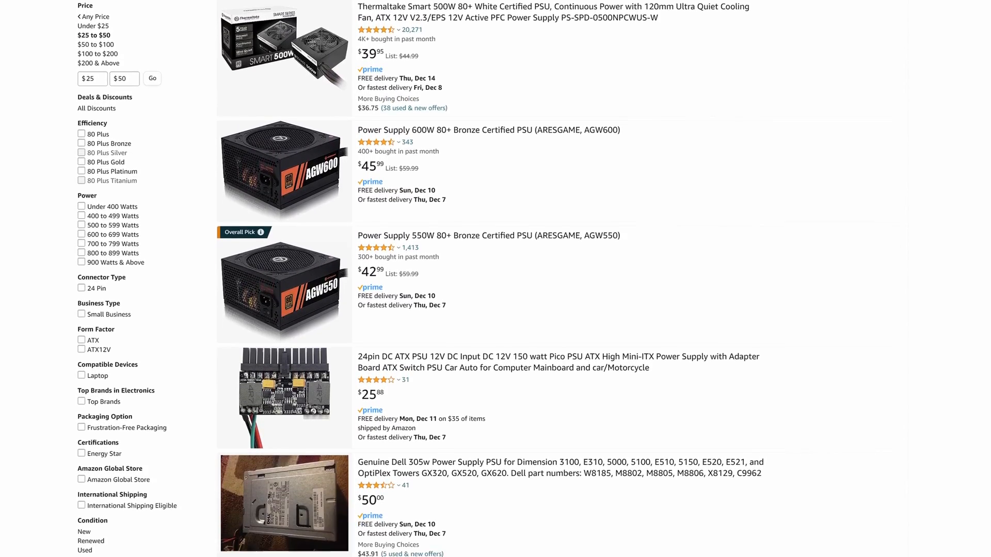
{"action": "scroll", "scroll_direction": "down", "scroll_amount": 3}
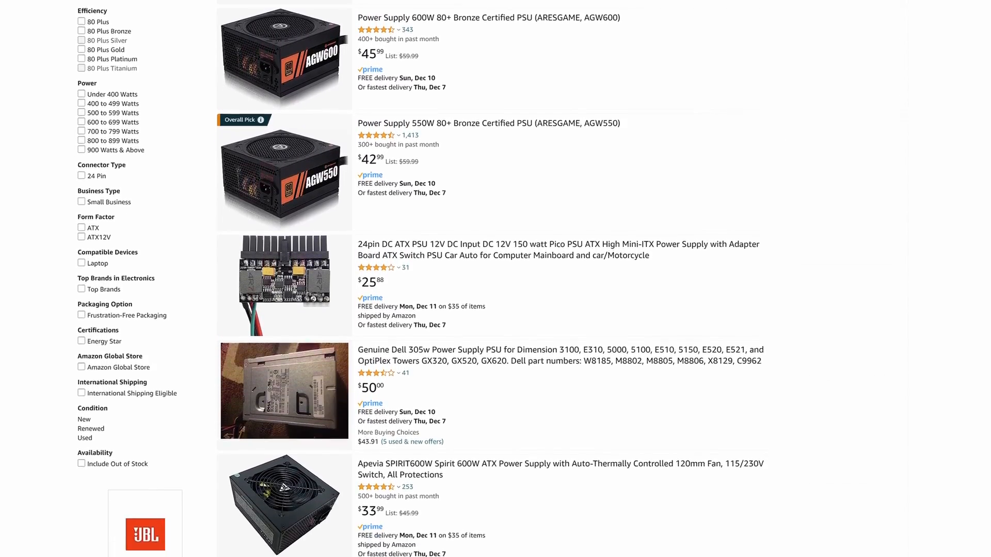
{"action": "scroll", "scroll_direction": "down", "scroll_amount": 3}
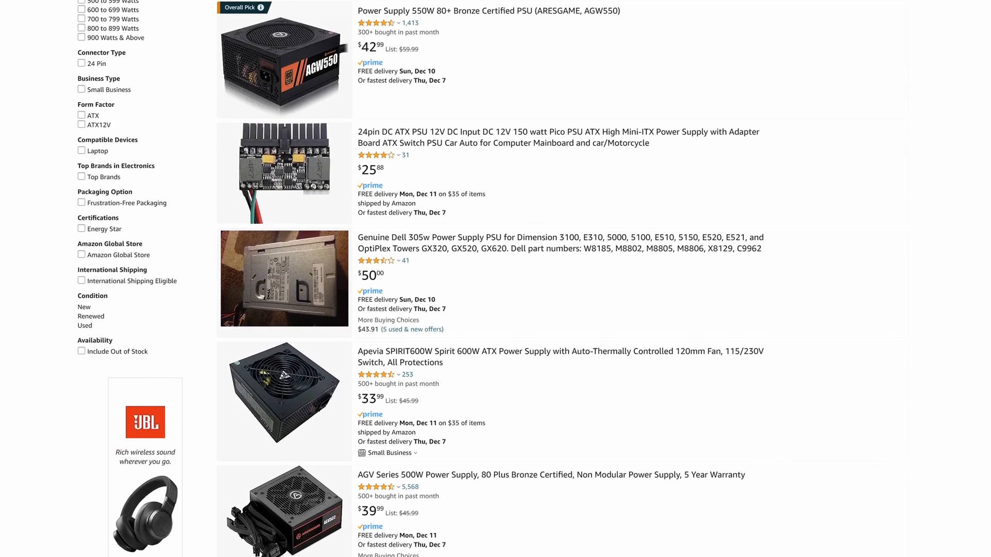